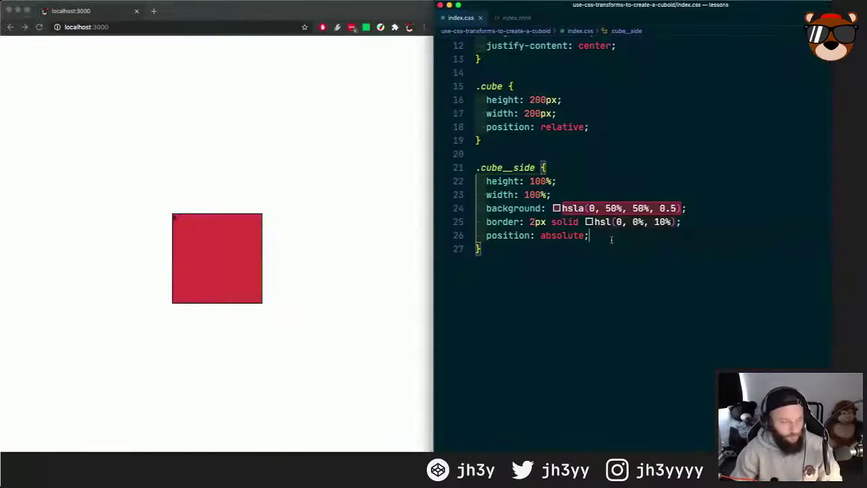
scroll(up, 3)
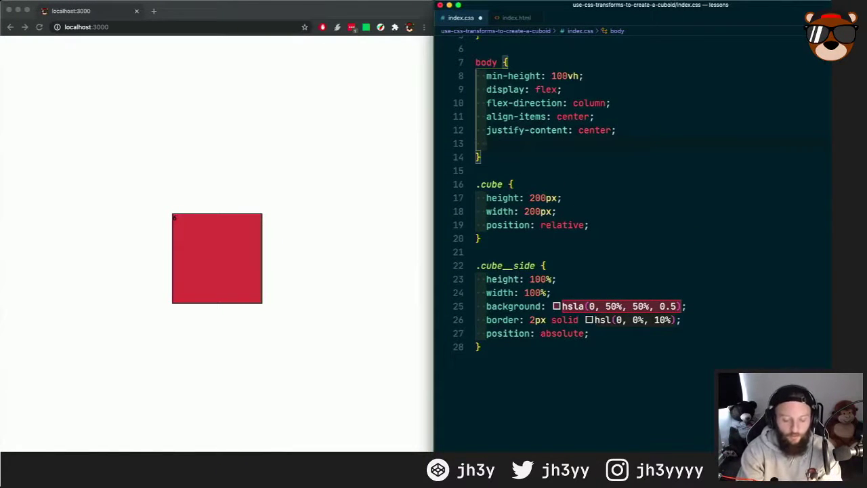
text(perspetive:)
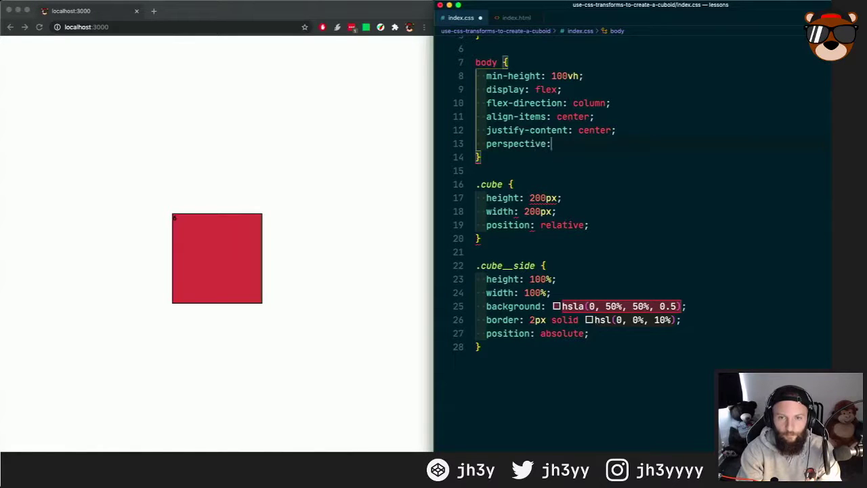
text(1000px;)
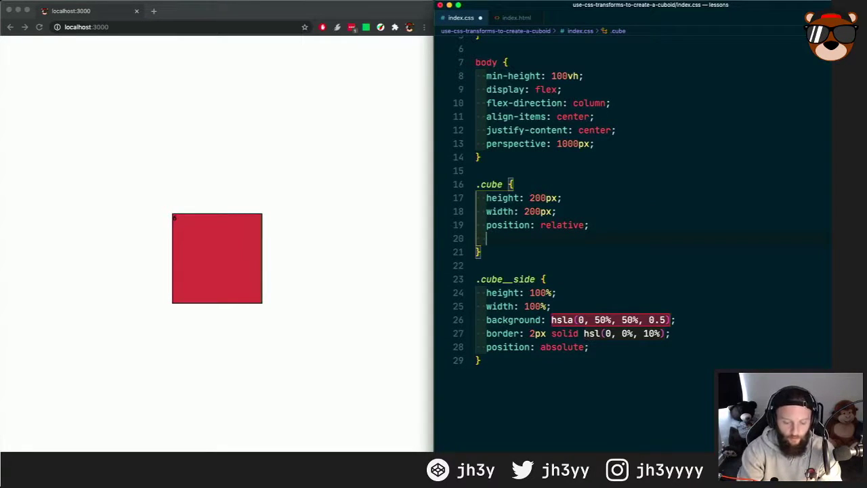
text(transform-style: preserve)
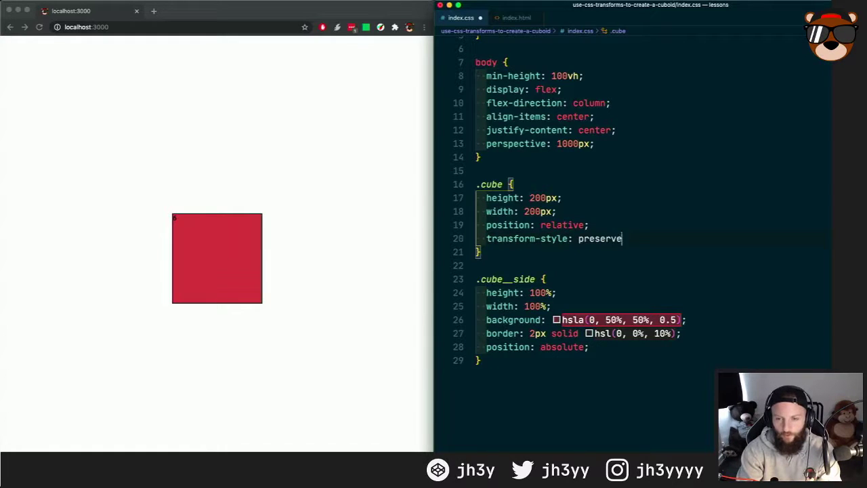
text(-3d;)
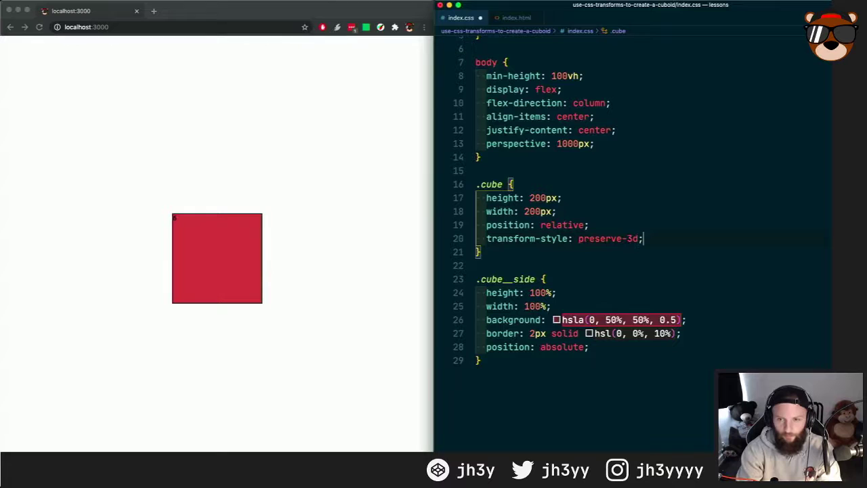